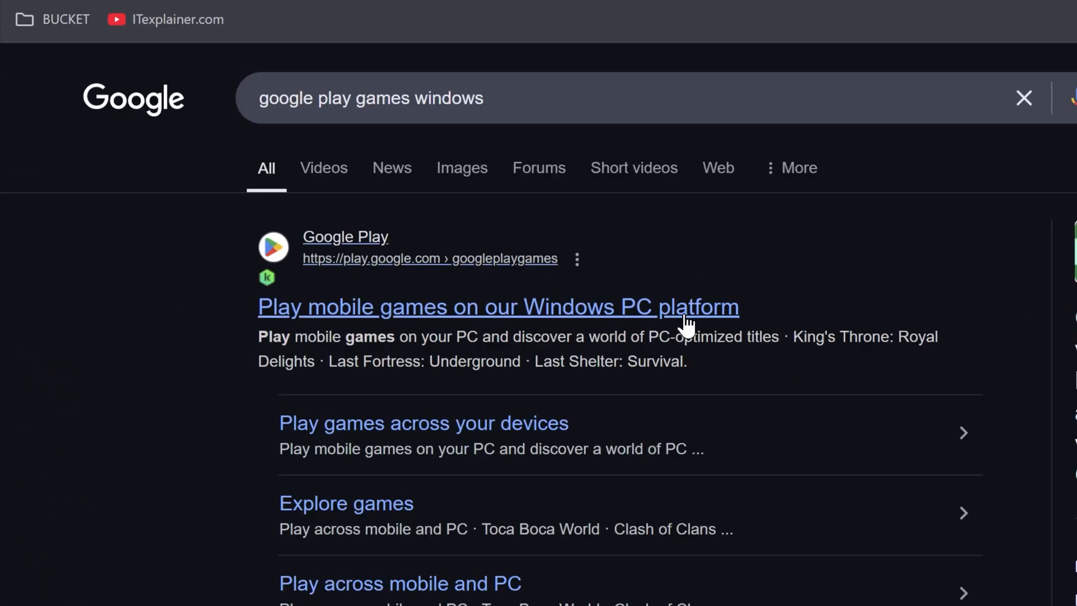
Open the Google Play Games for Windows PC page and download the beta installer.
left_click(497, 307)
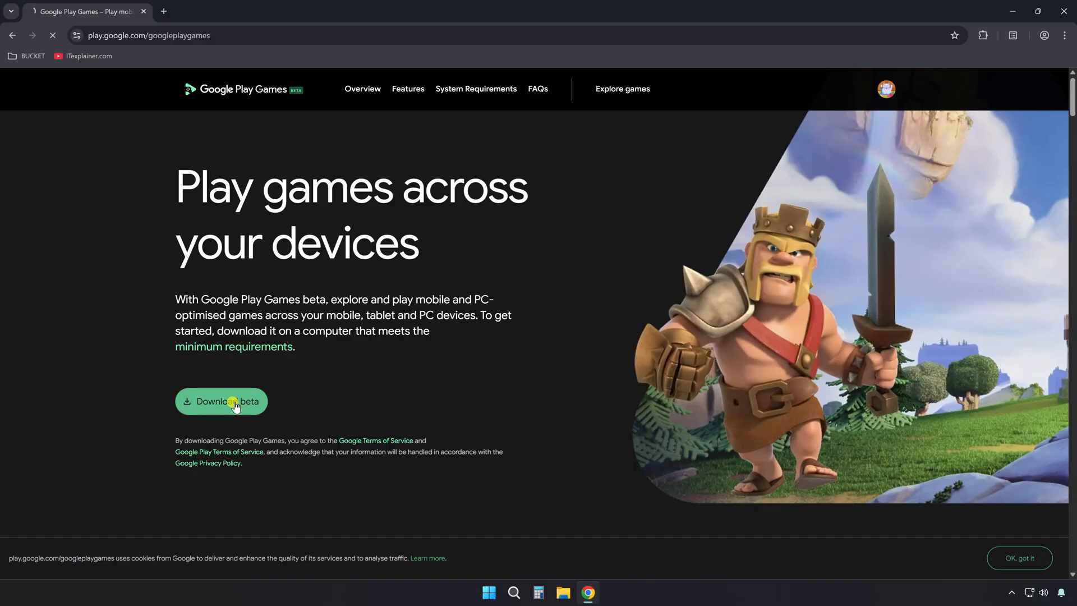
left_click(221, 401)
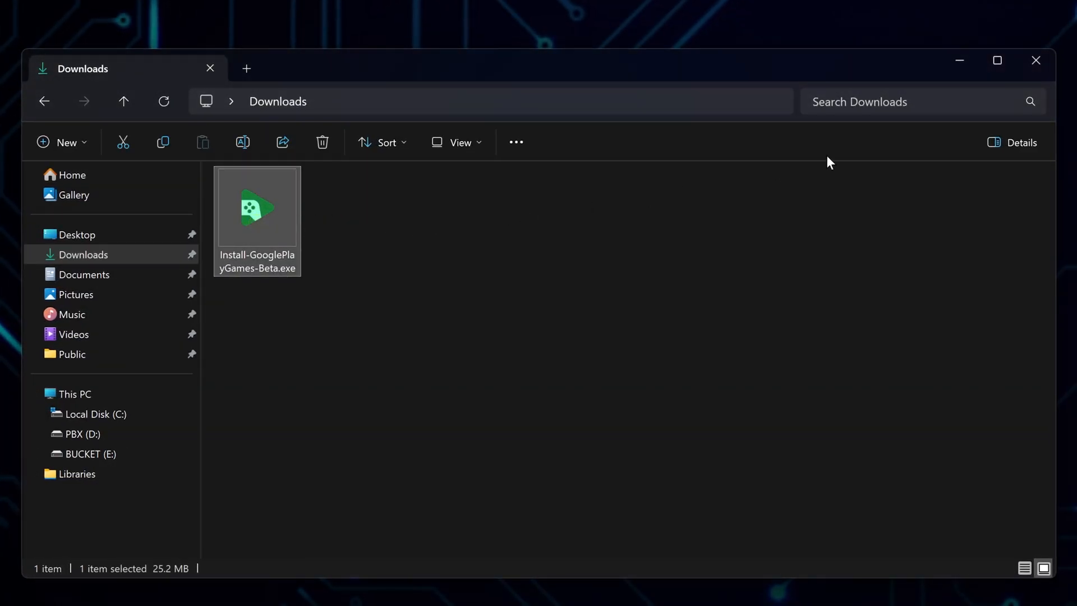
Run Install-GooglePlayGames-Beta.exe and install it to the default Program Files location.
double_click(256, 207)
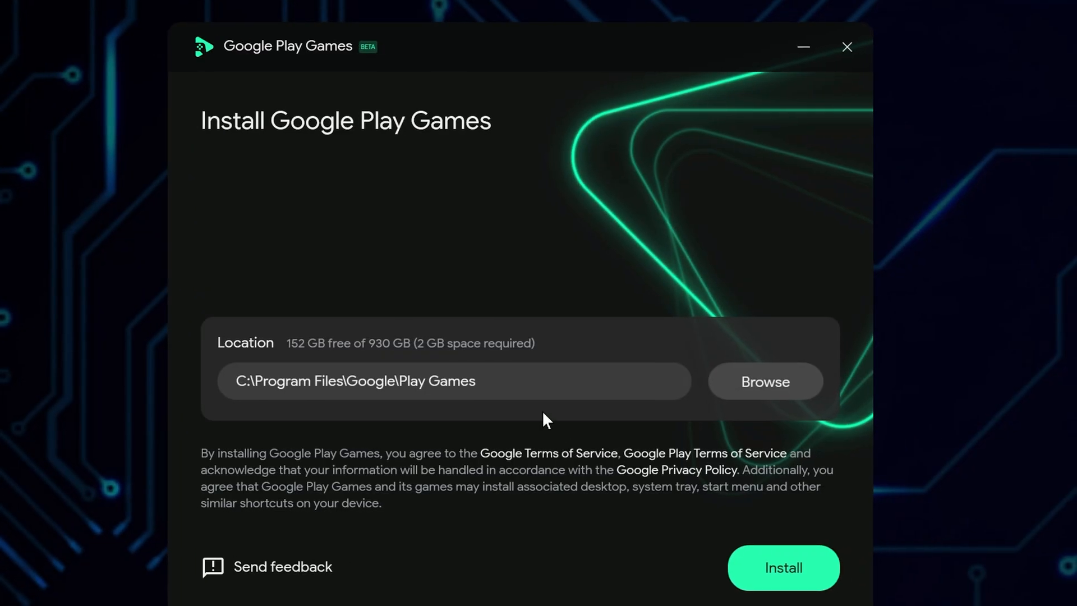
mouse_move(456, 413)
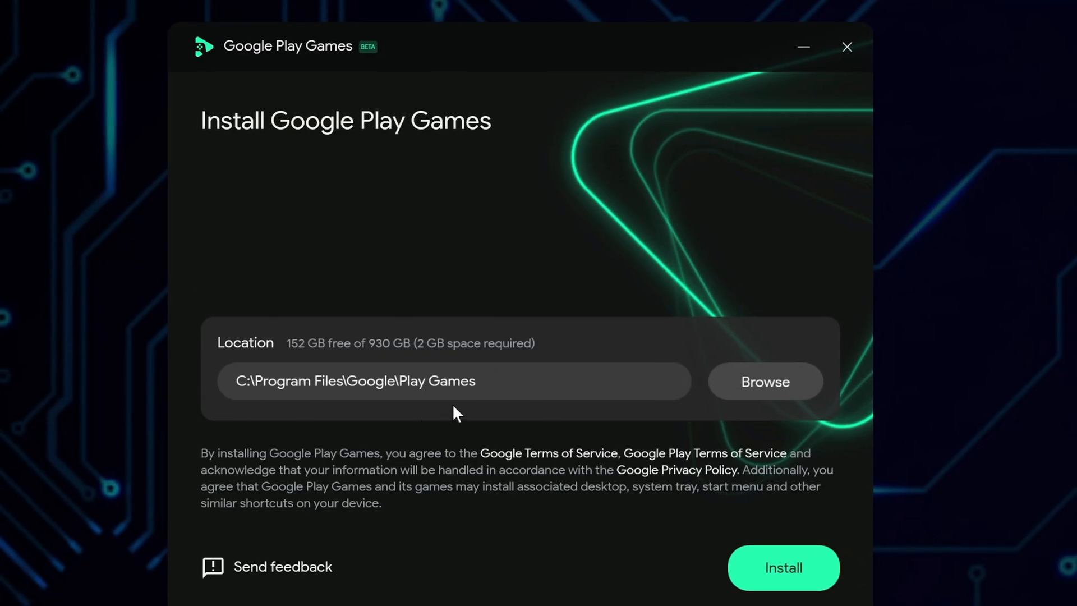
left_click(783, 567)
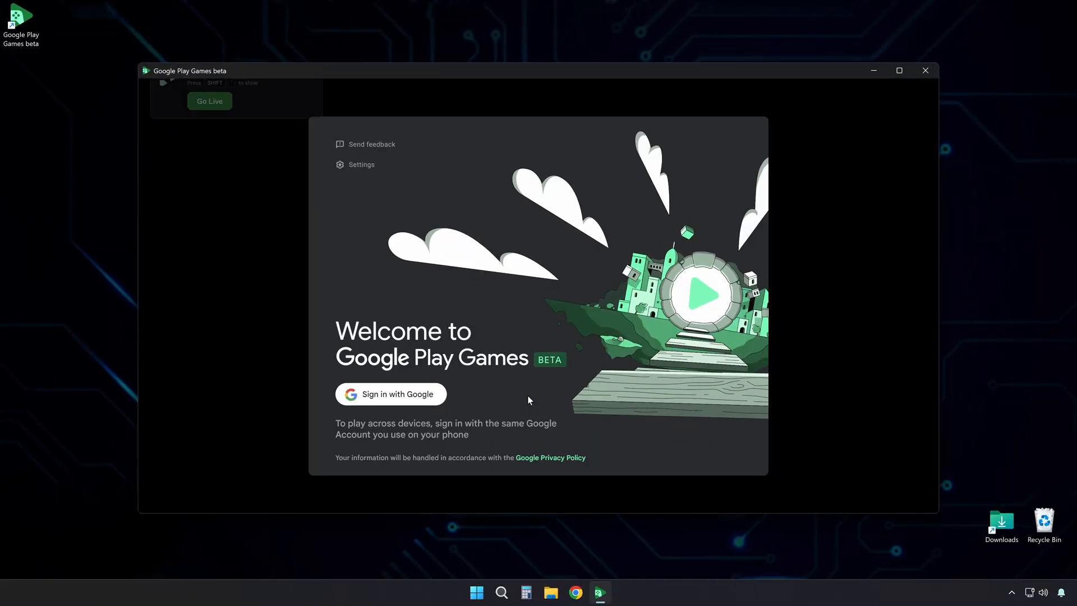
Sign in with Google, confirm the profile, accept the terms, and turn off usage-data sharing.
left_click(390, 394)
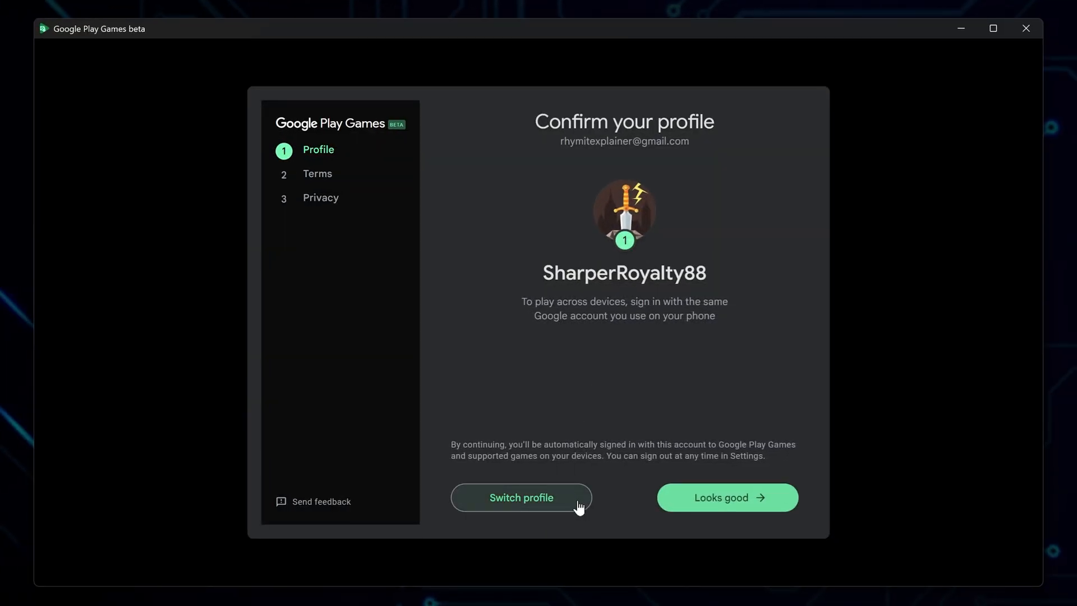
left_click(726, 497)
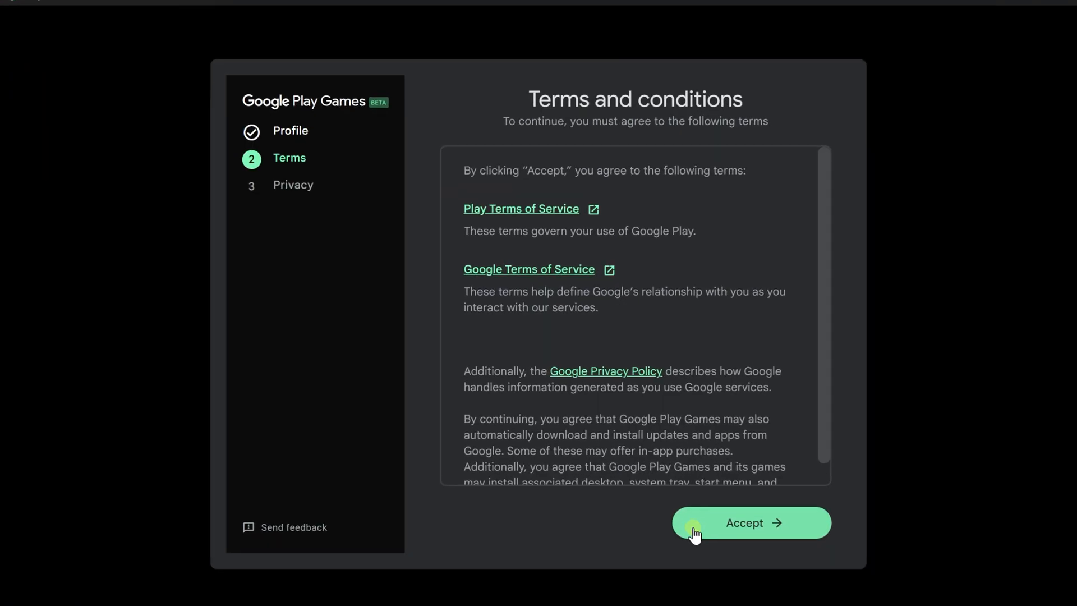
left_click(750, 523)
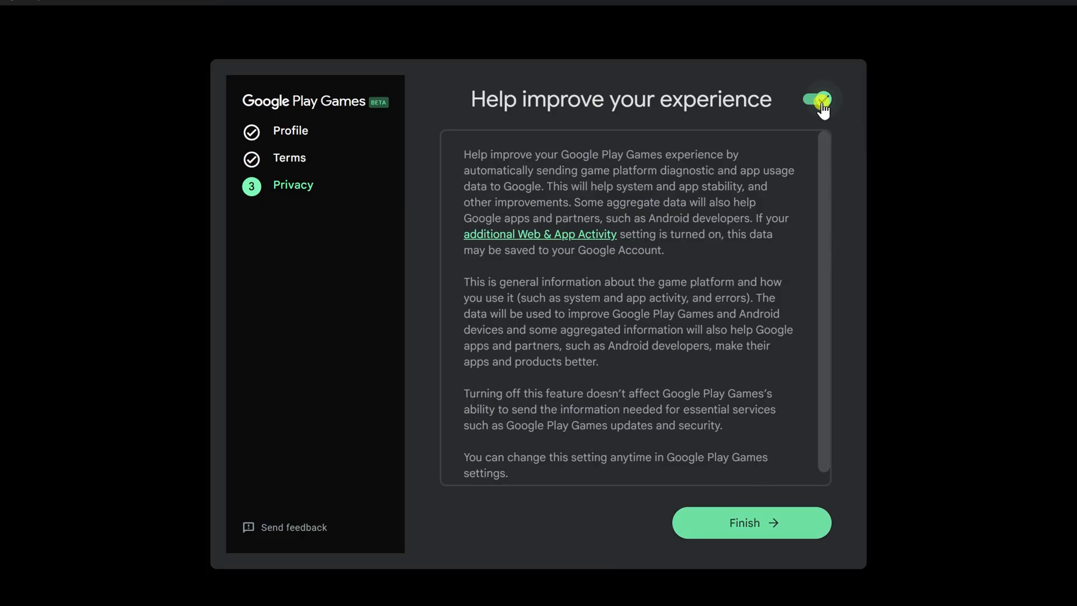
left_click(817, 98)
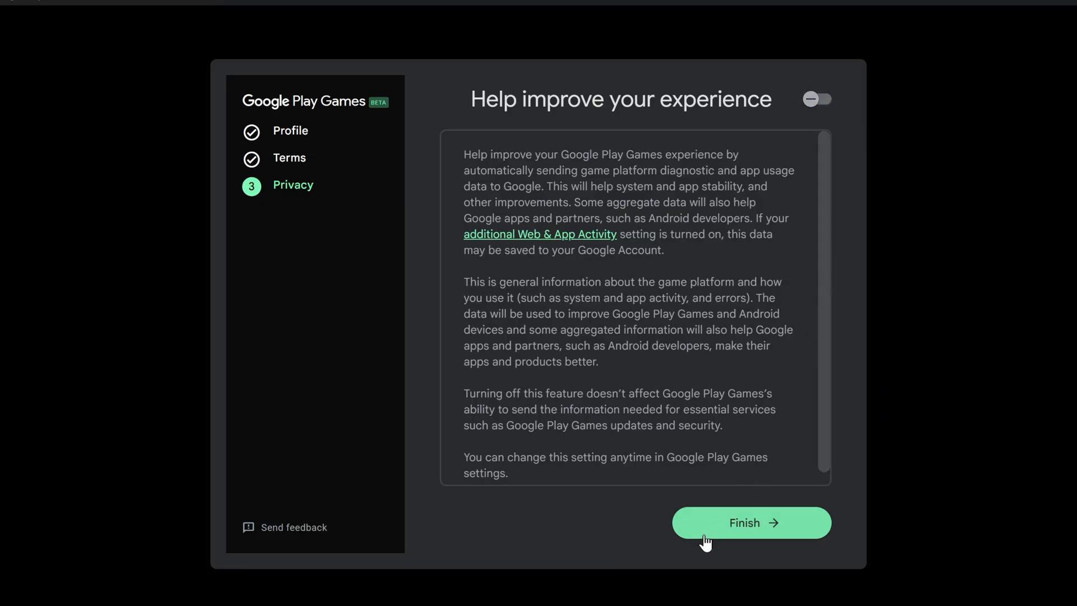
left_click(750, 523)
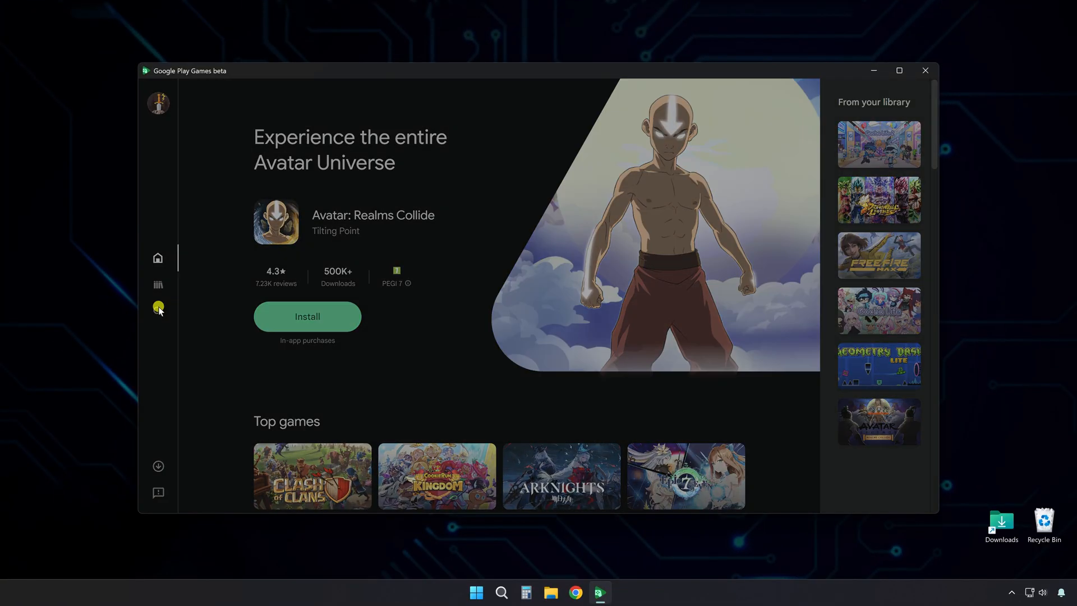
Search for 'solar smash', open its game page, and review the PC compatibility details.
left_click(159, 311)
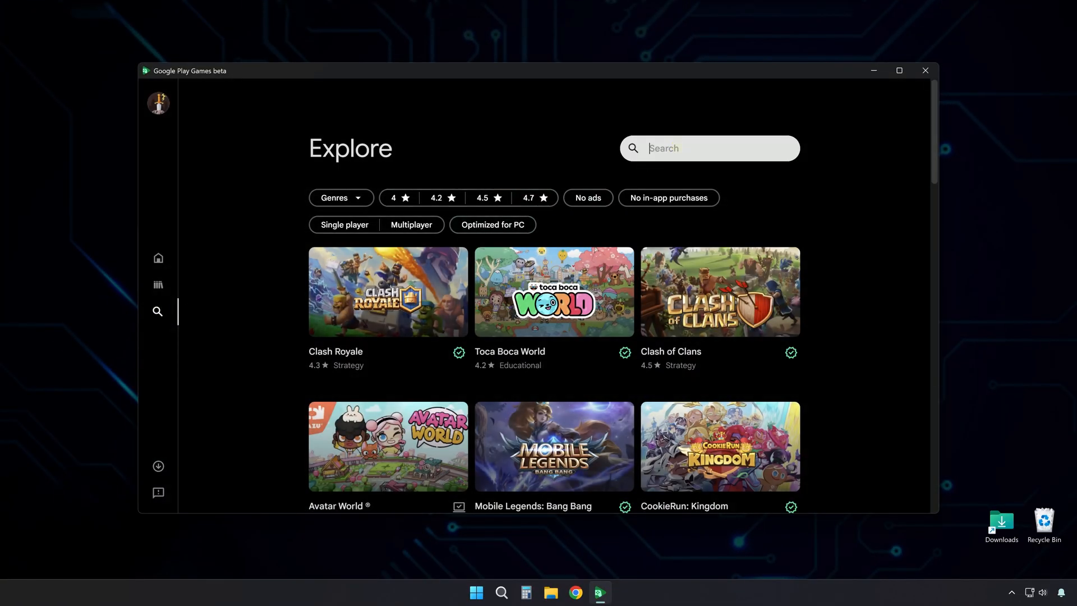
type("solar smash")
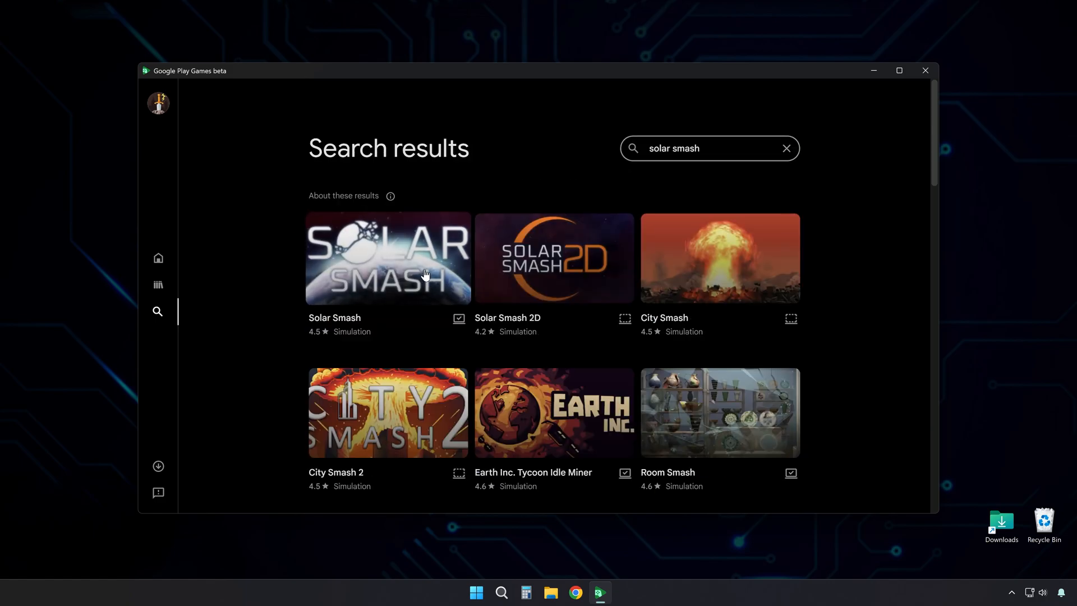
left_click(387, 258)
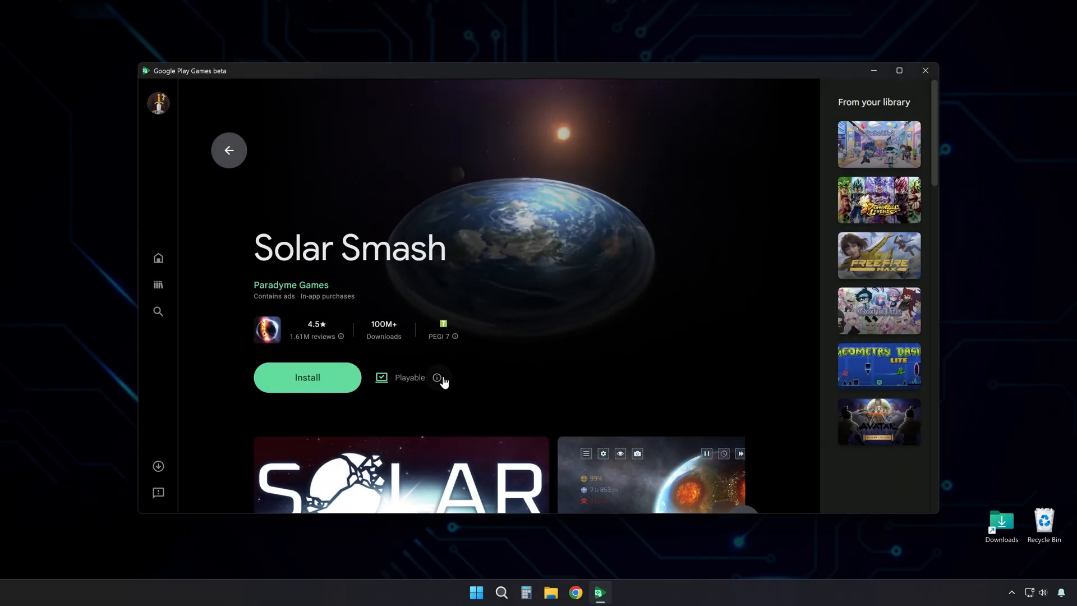
left_click(437, 378)
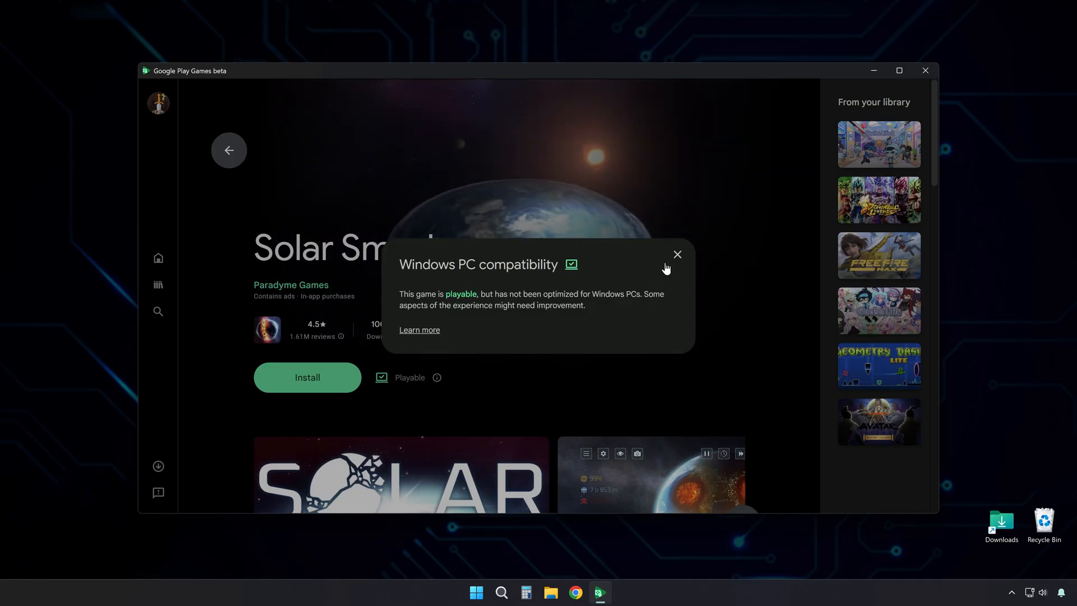
left_click(678, 254)
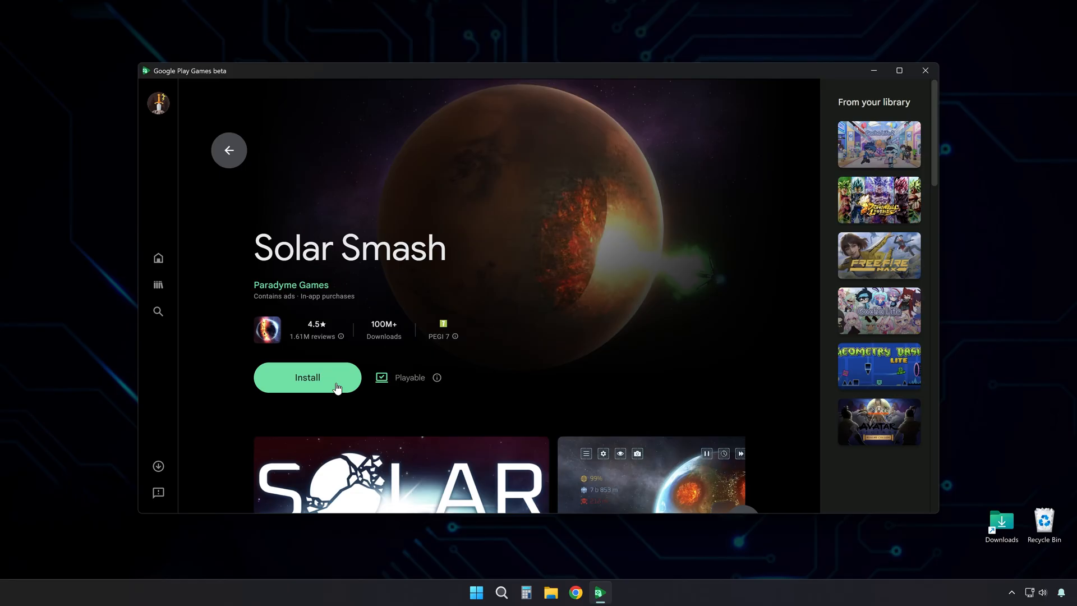
Install Solar Smash with a desktop shortcut and launch the game.
left_click(307, 377)
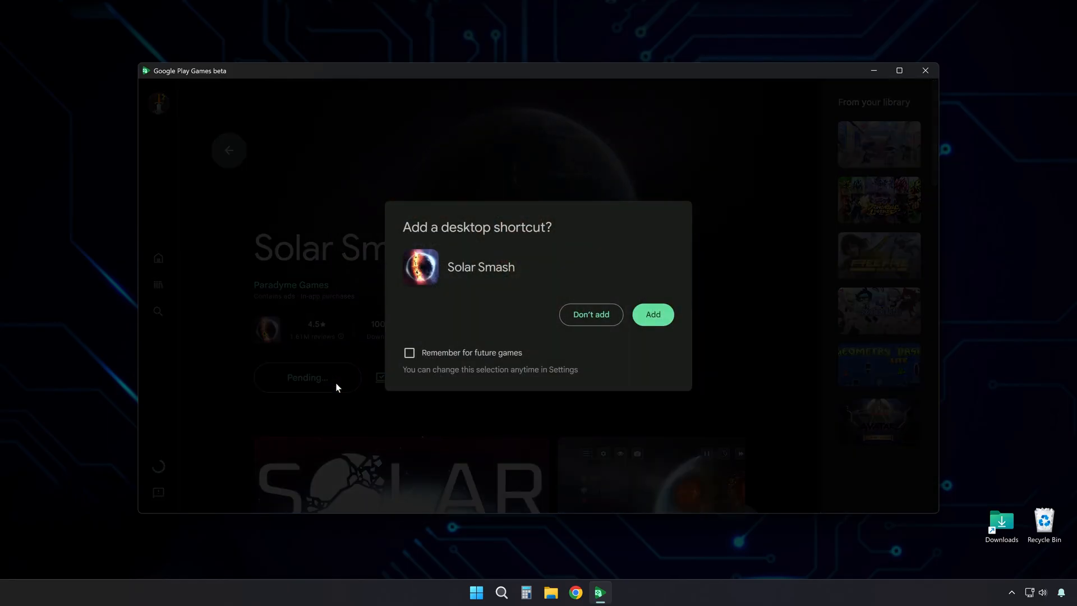
left_click(590, 314)
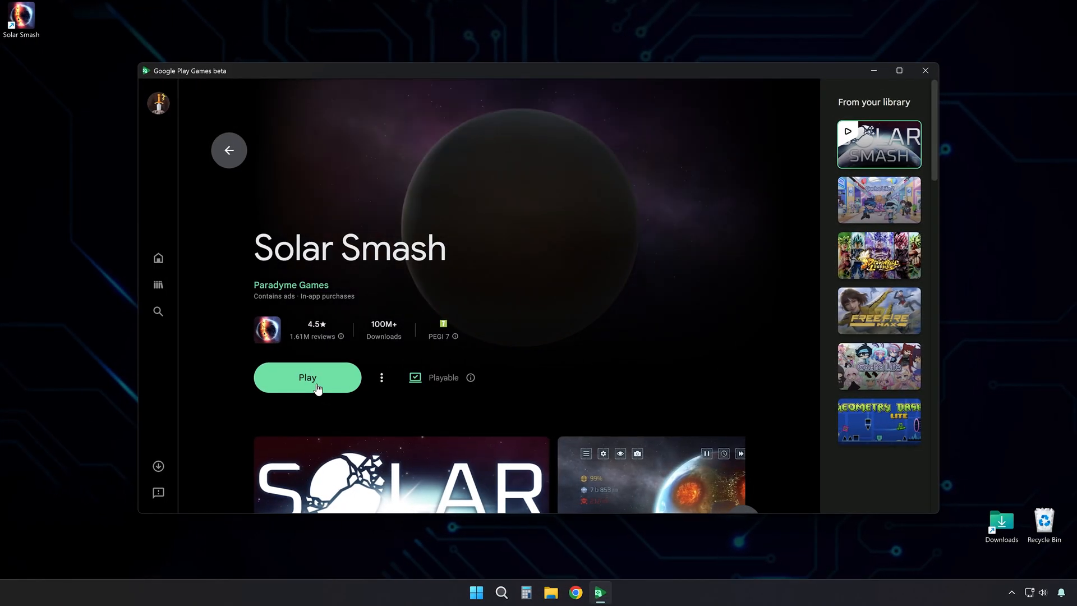
left_click(307, 377)
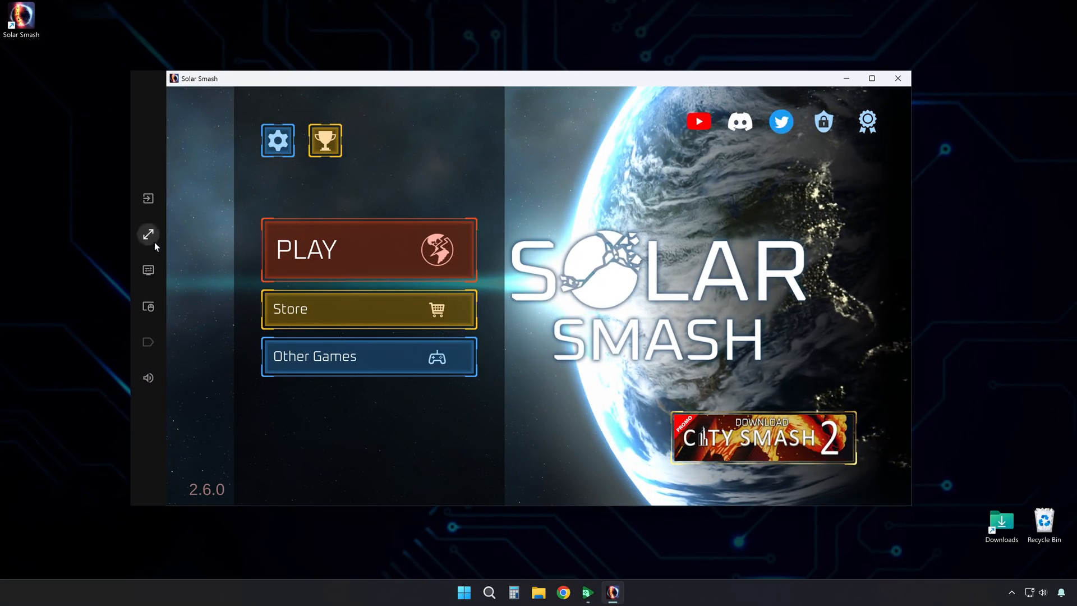
mouse_move(148, 234)
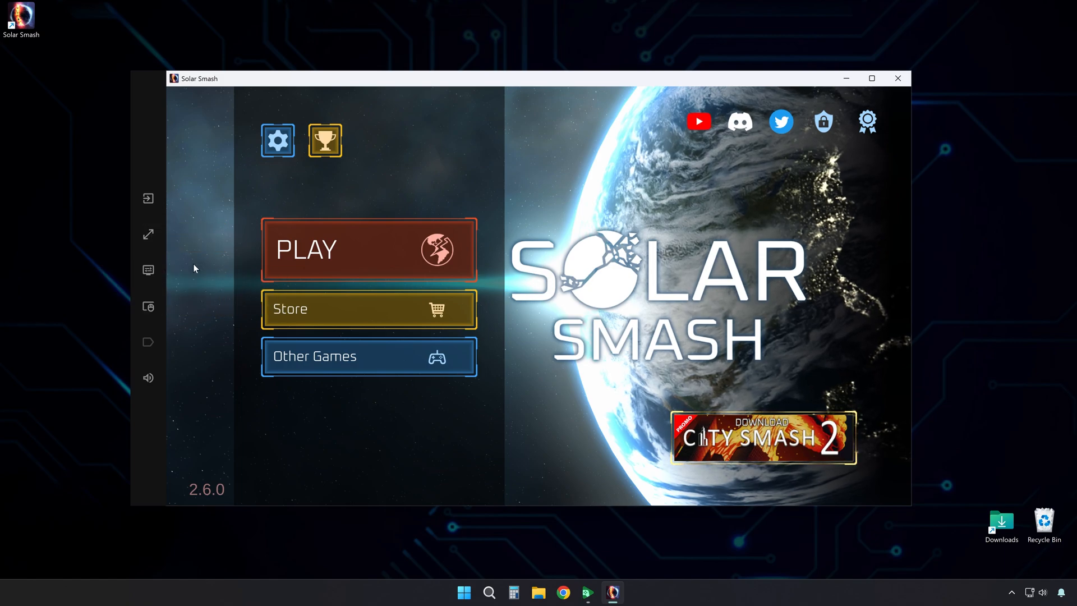
Open Solar Smash's Visual settings from the left sidebar display icon.
left_click(278, 140)
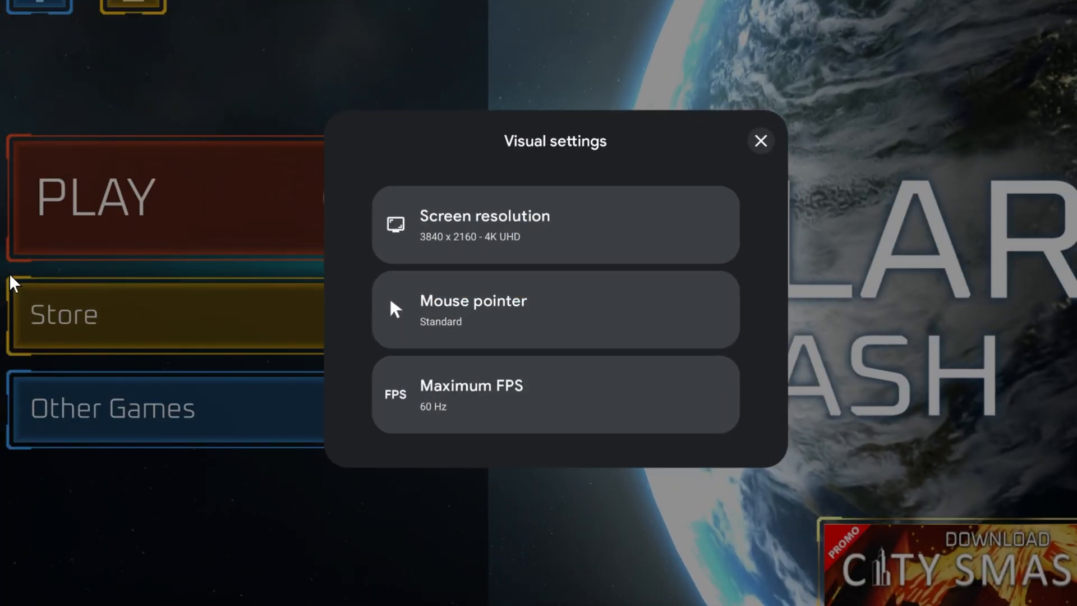
View the screen resolution options, keep 3840 x 2160 - 4K UHD, and close Visual settings.
left_click(555, 225)
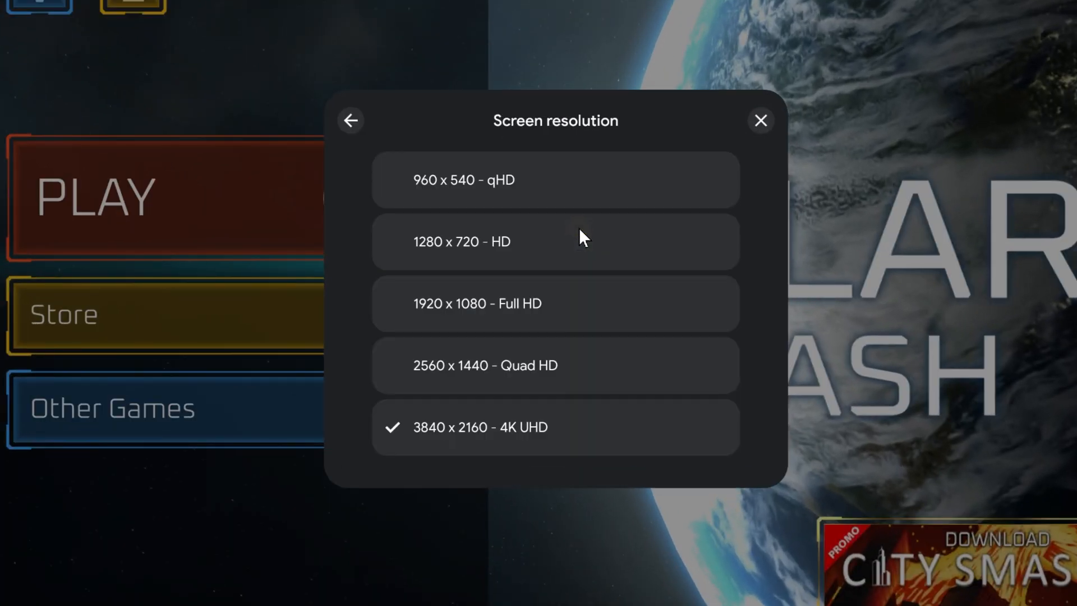
left_click(350, 120)
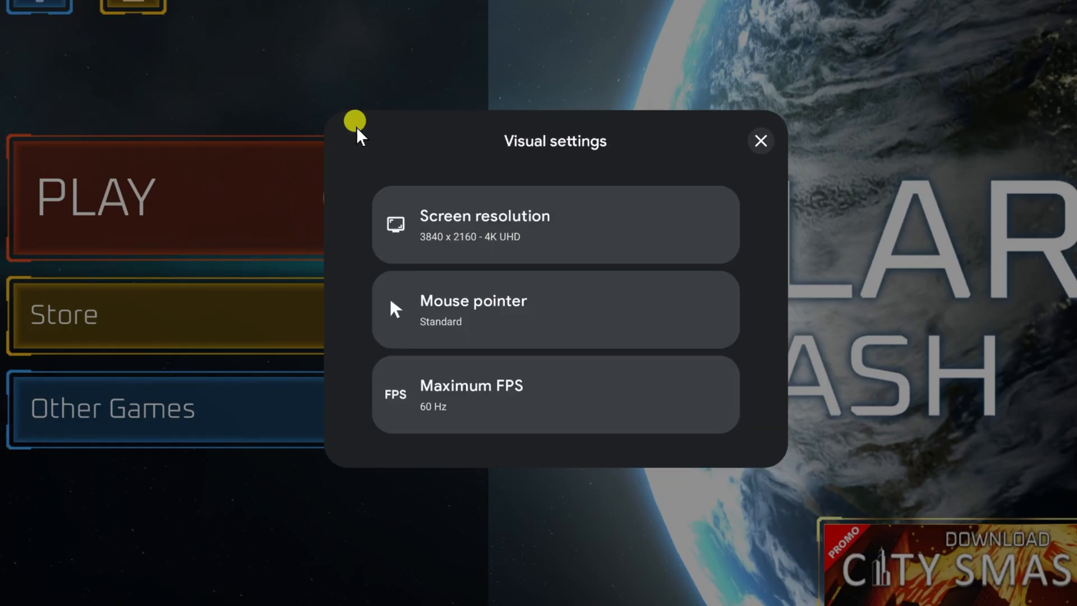
mouse_move(542, 308)
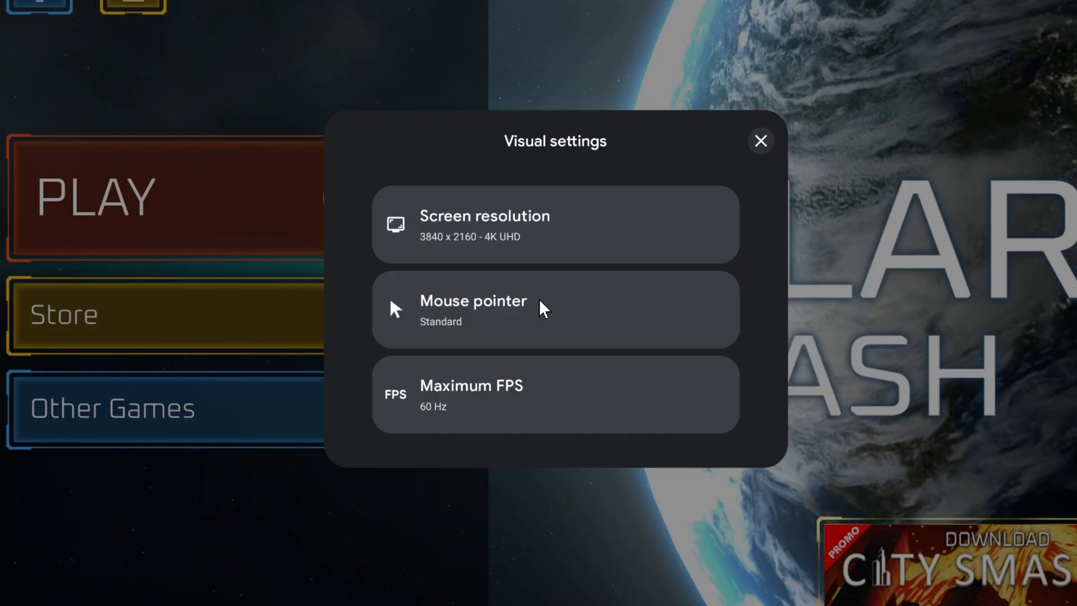
mouse_move(554, 398)
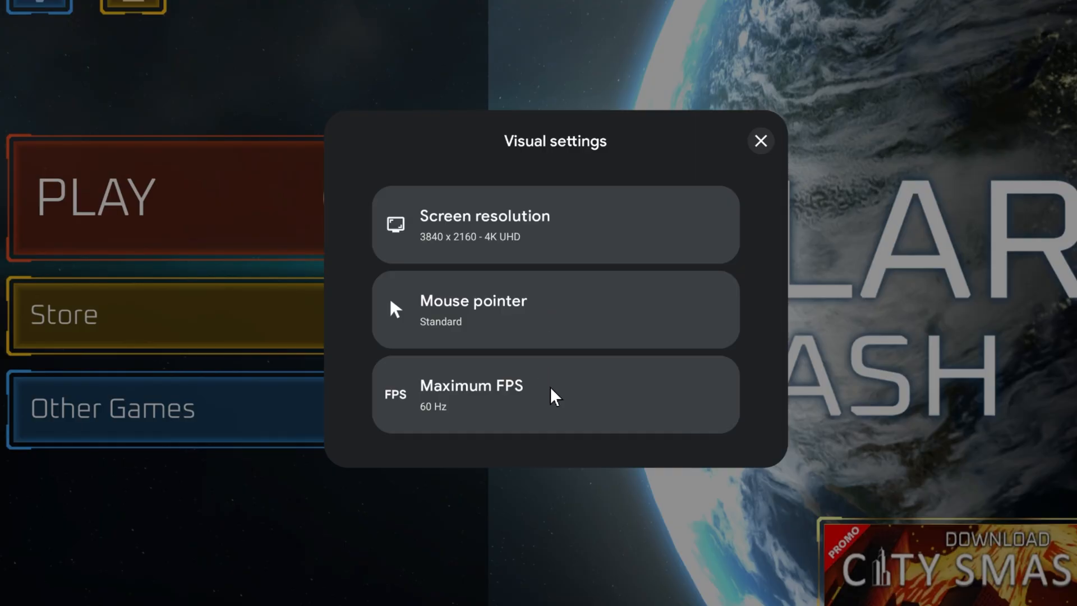
left_click(760, 141)
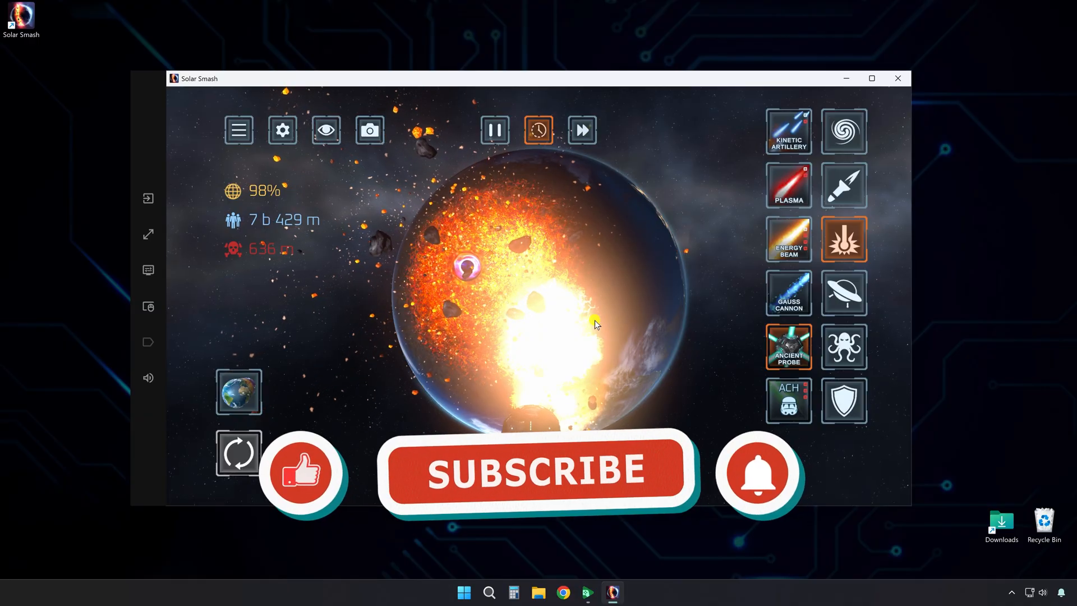
Switch the weapon column to creature attacks like Swarm and Leviathan.
left_click(539, 471)
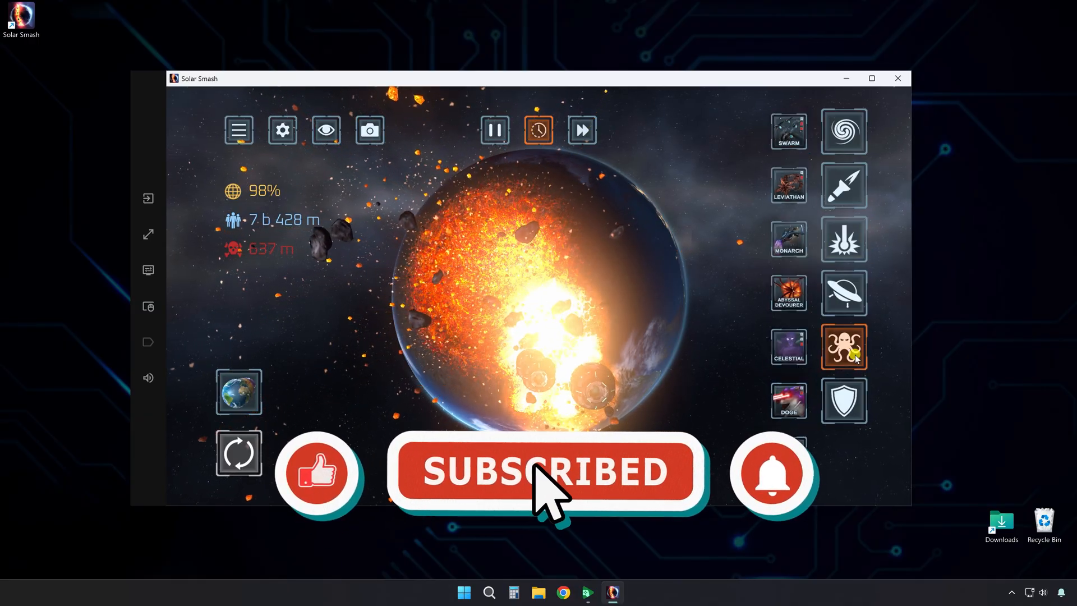